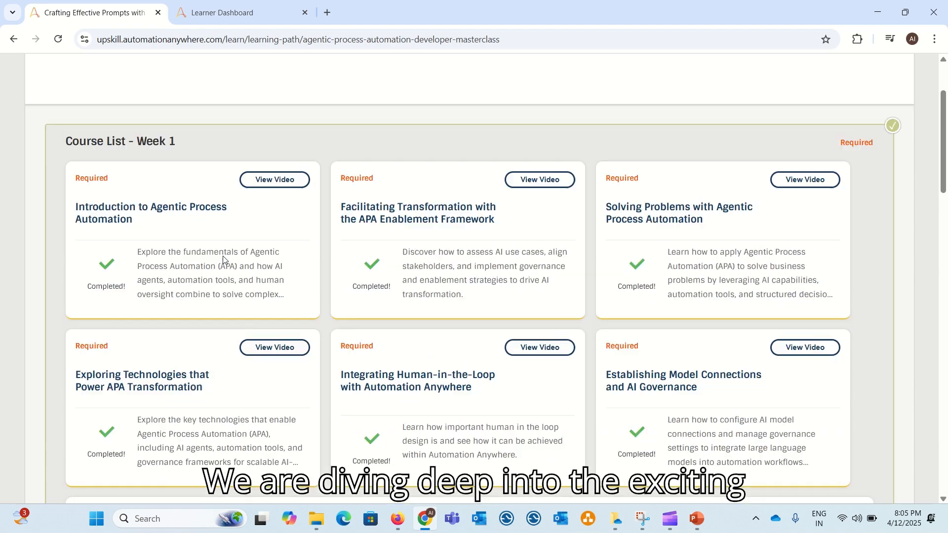
Scroll the Developer Masterclass to Week 2, then view the Leader Masterclass Week 2 courses
scroll("down", 3)
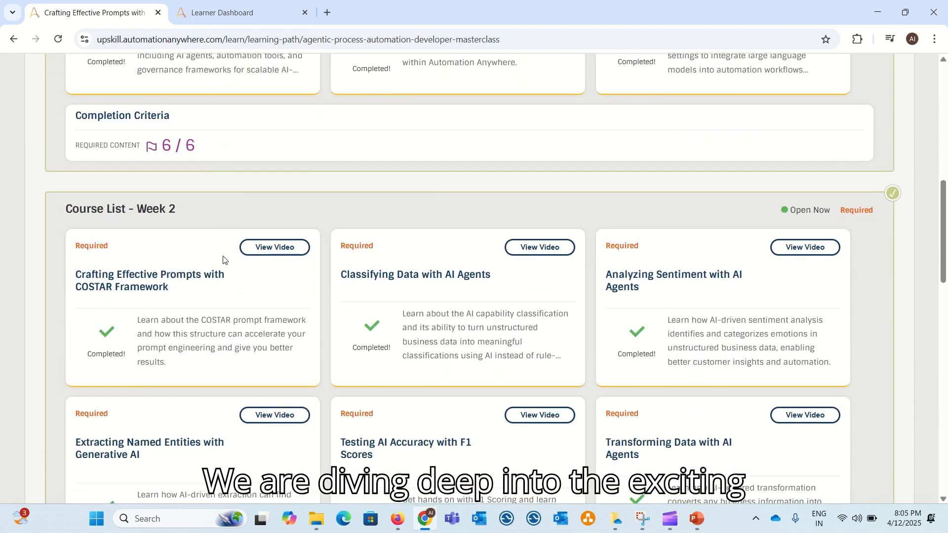
scroll("down", 3)
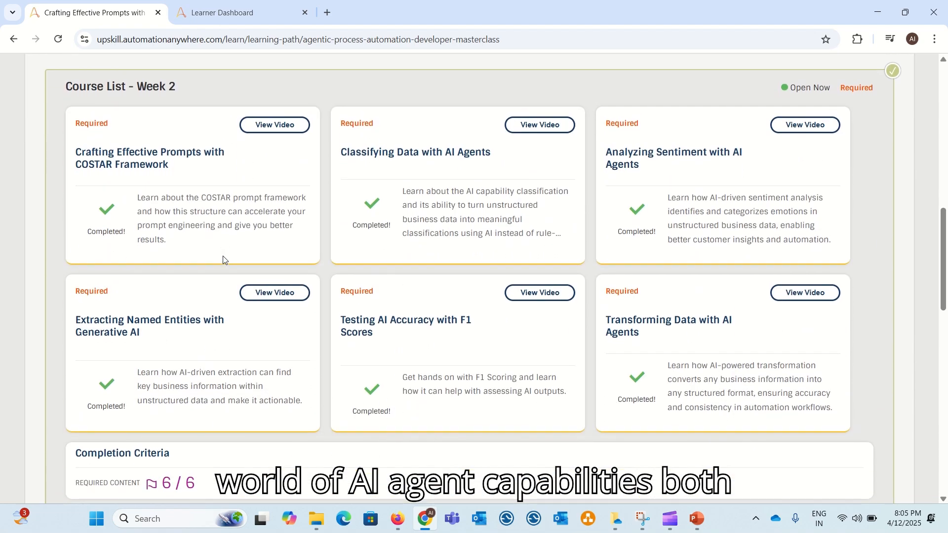
left_click(236, 12)
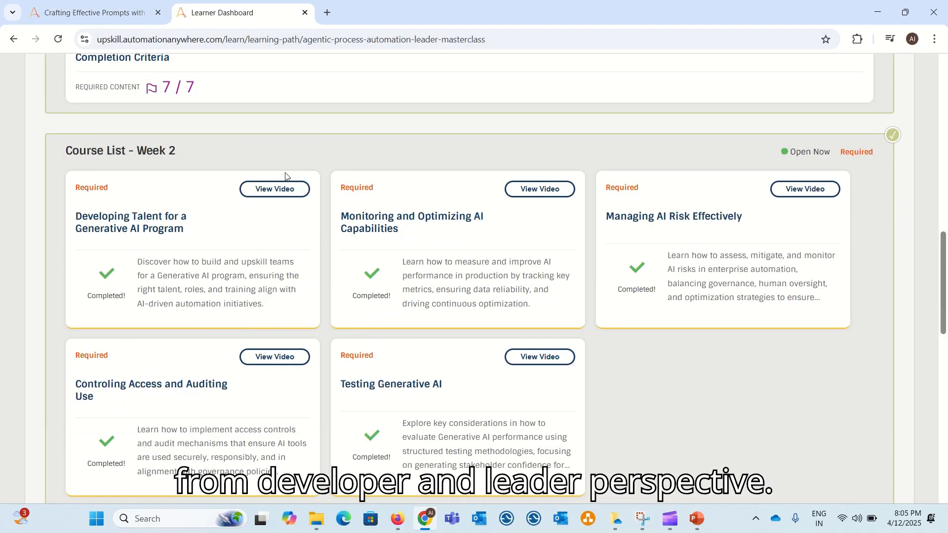
scroll("up", 3)
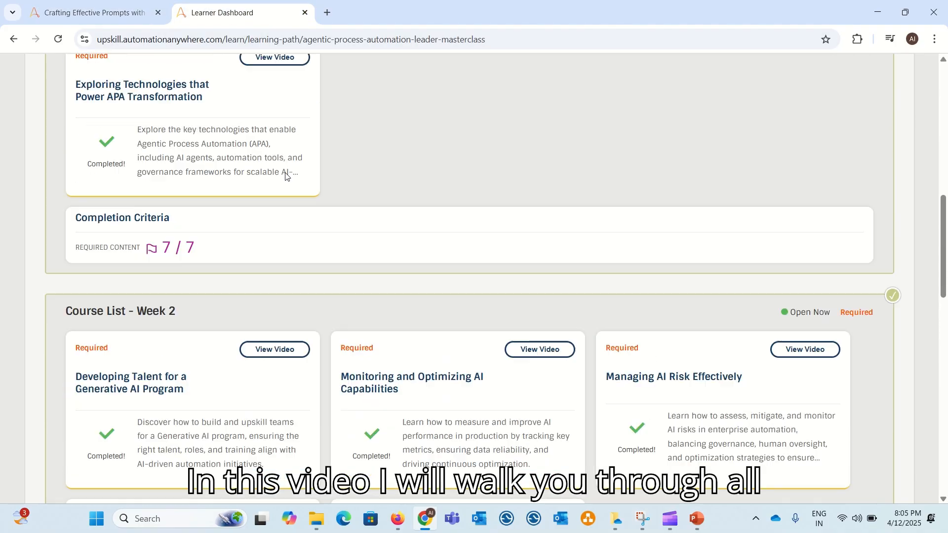
scroll("down", 3)
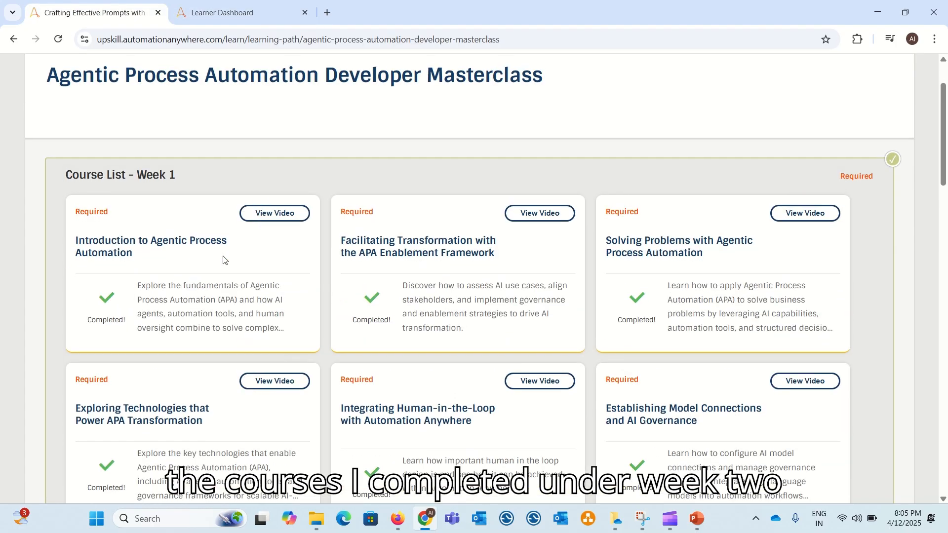
scroll("down", 3)
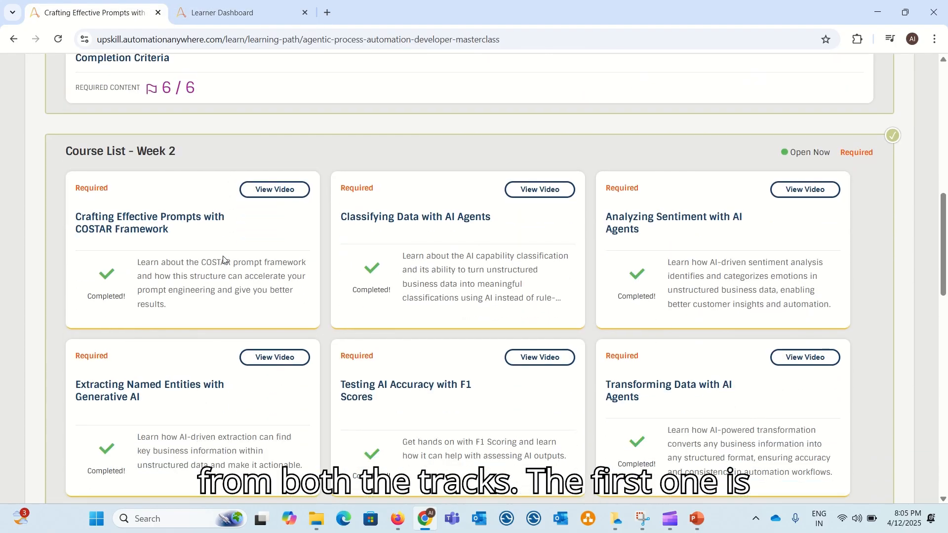
scroll("down", 3)
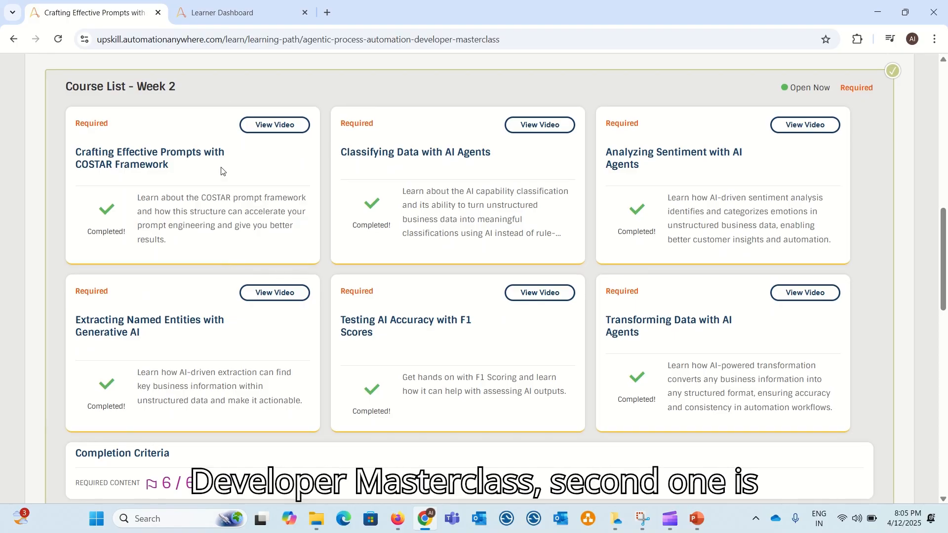
left_click(236, 12)
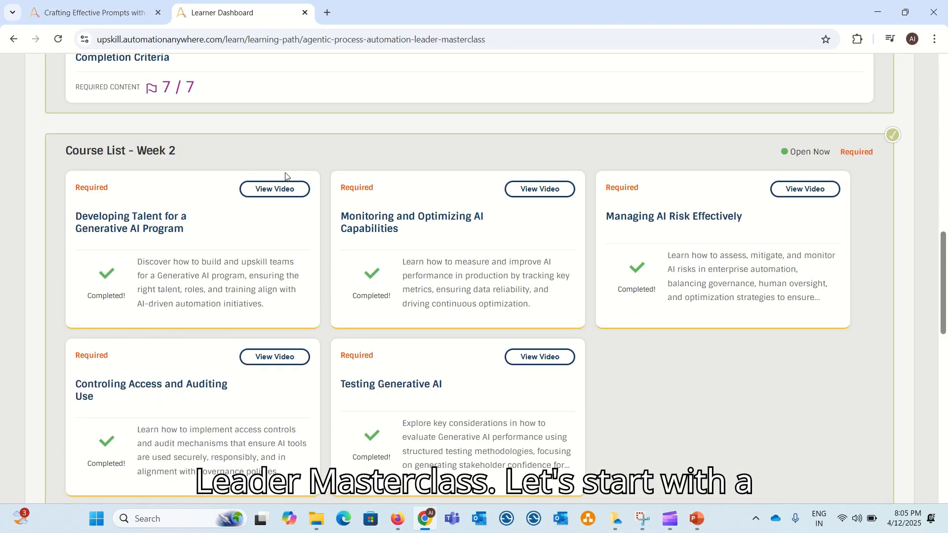
scroll("up", 3)
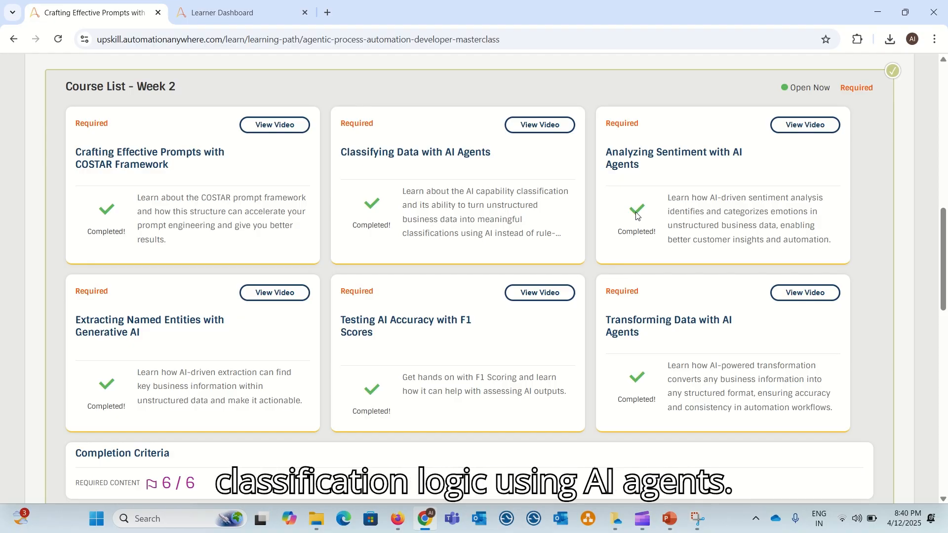
mouse_move(35, 266)
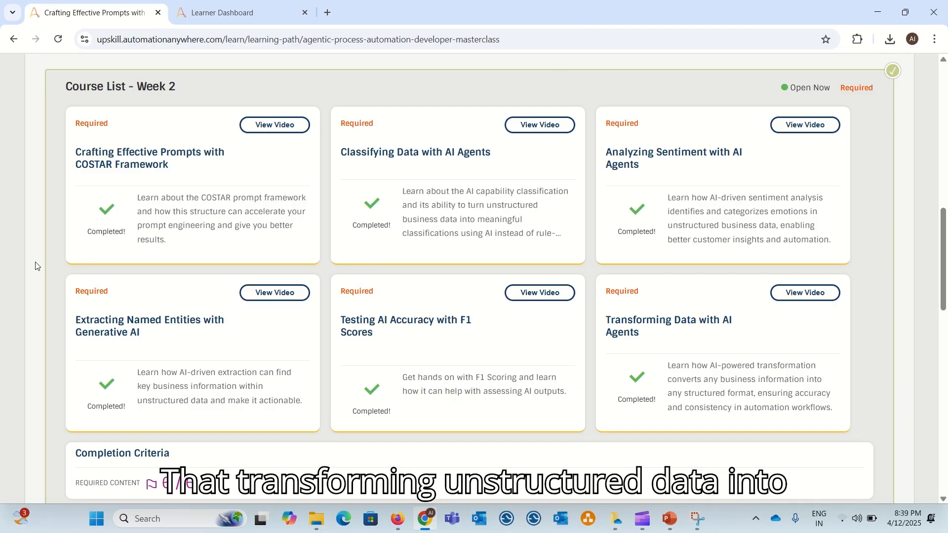
mouse_move(188, 148)
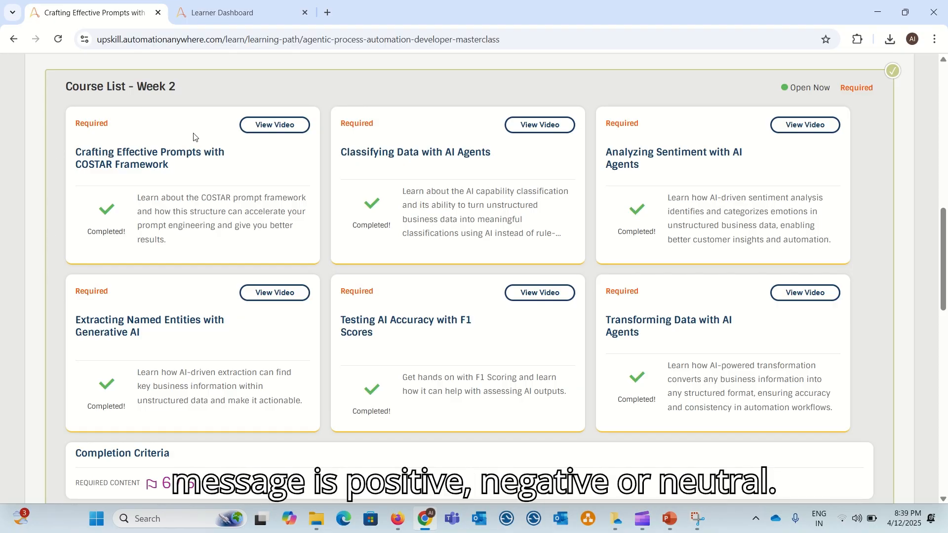
mouse_move(512, 175)
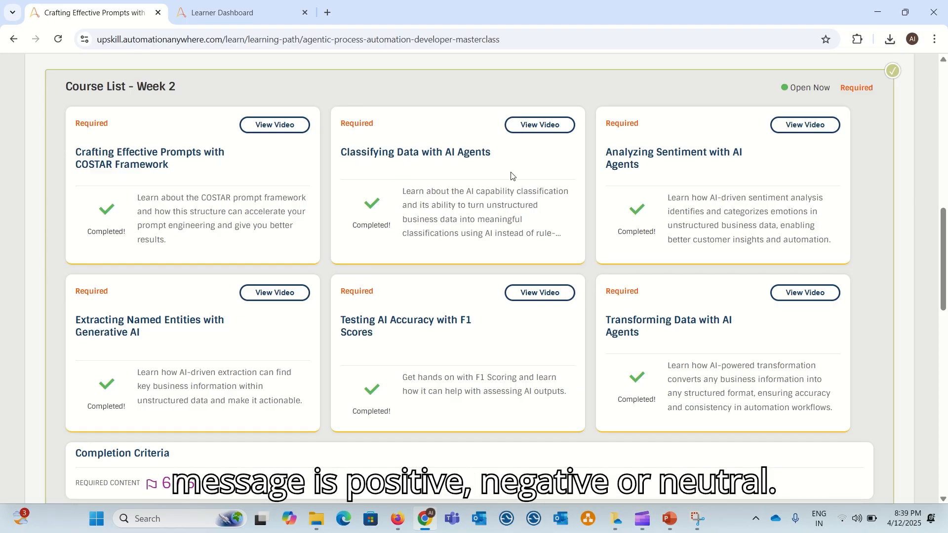
mouse_move(635, 215)
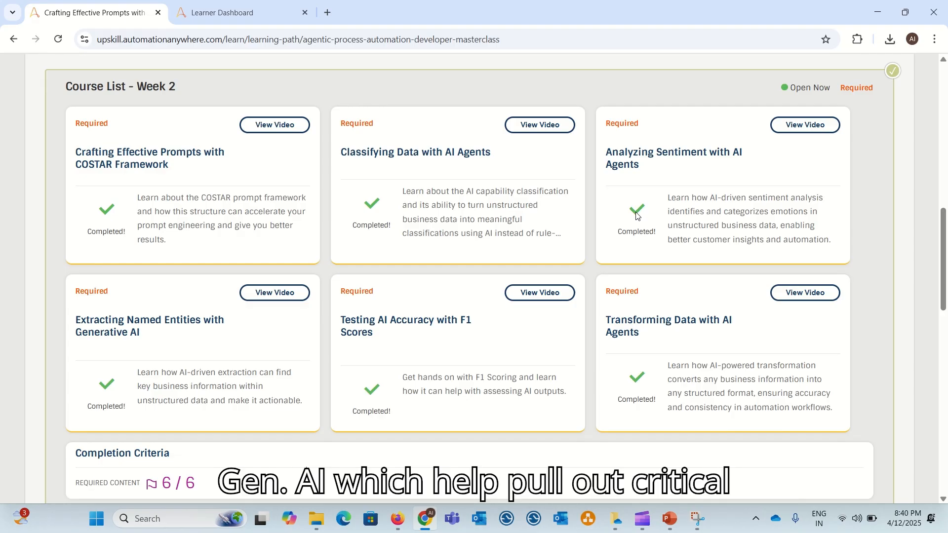
mouse_move(35, 266)
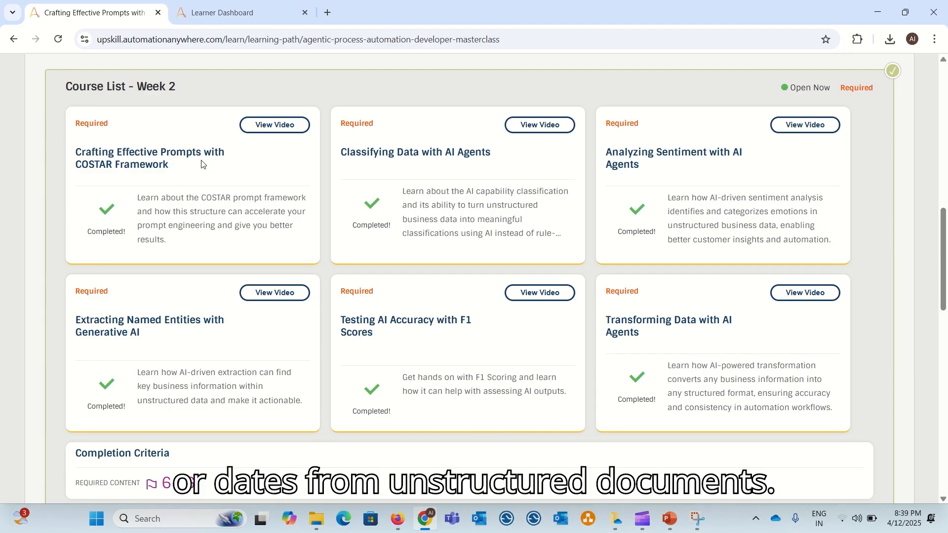
mouse_move(638, 215)
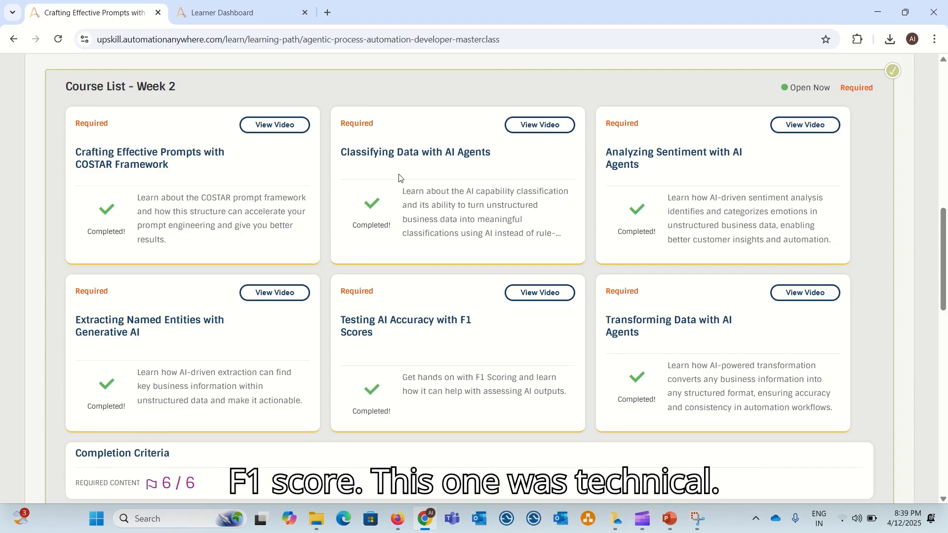
mouse_move(636, 216)
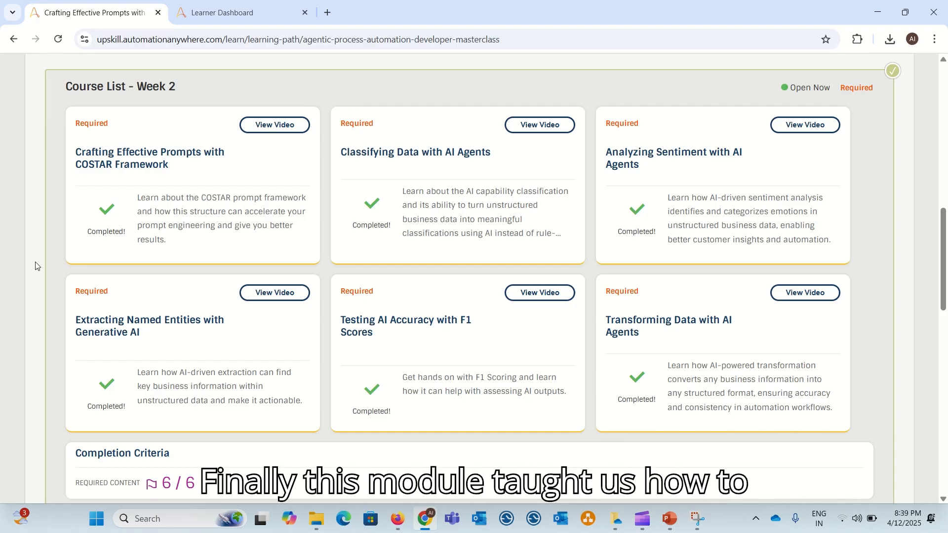
mouse_move(208, 172)
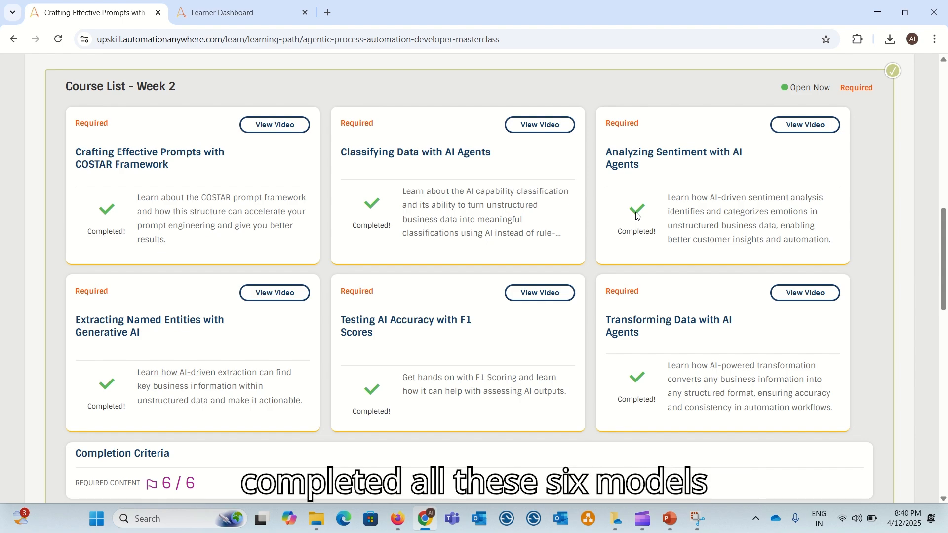
mouse_move(205, 157)
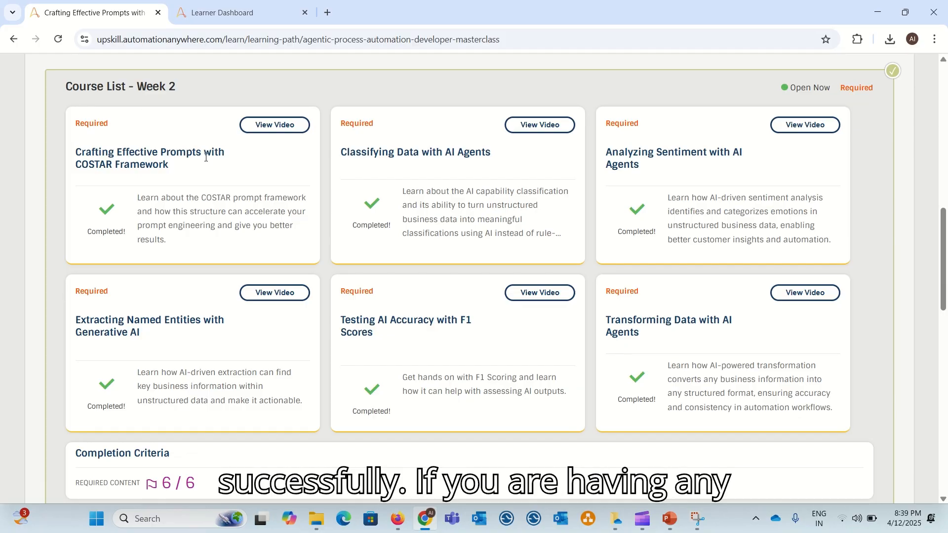
mouse_move(530, 179)
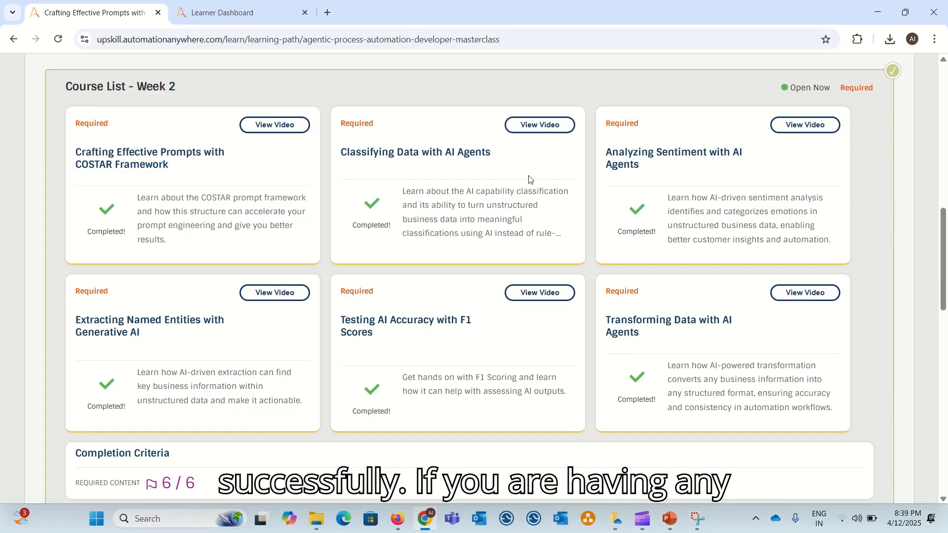
mouse_move(637, 216)
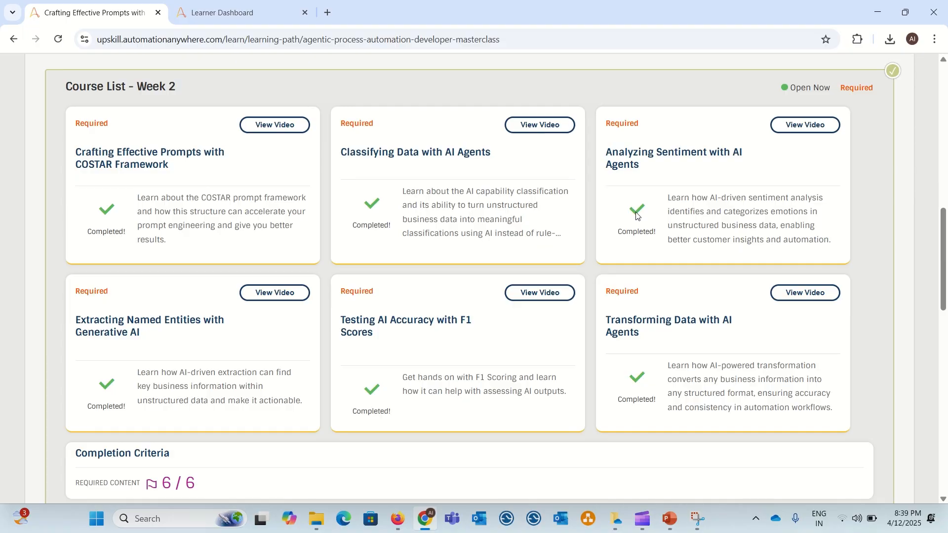
Switch to the other Masterclass tab to review the completed Week 2 course list
left_click(235, 11)
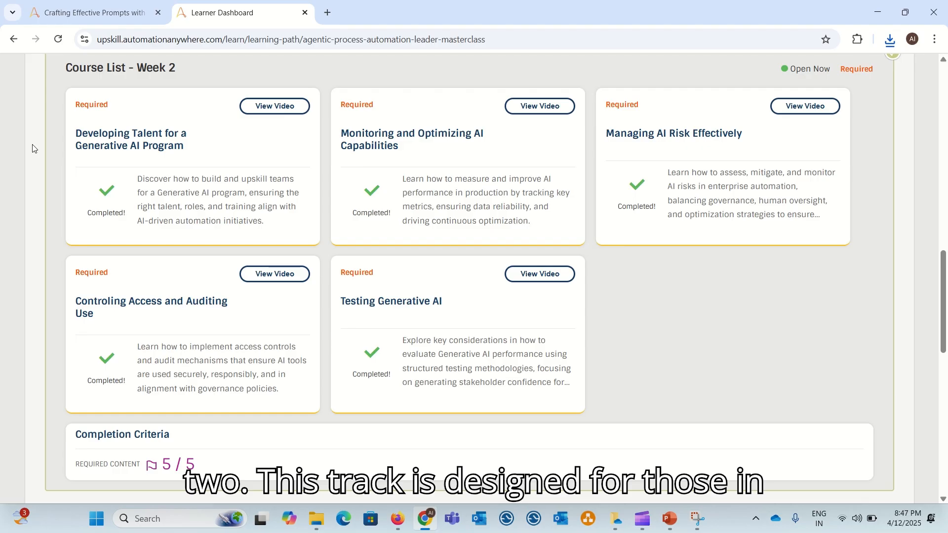